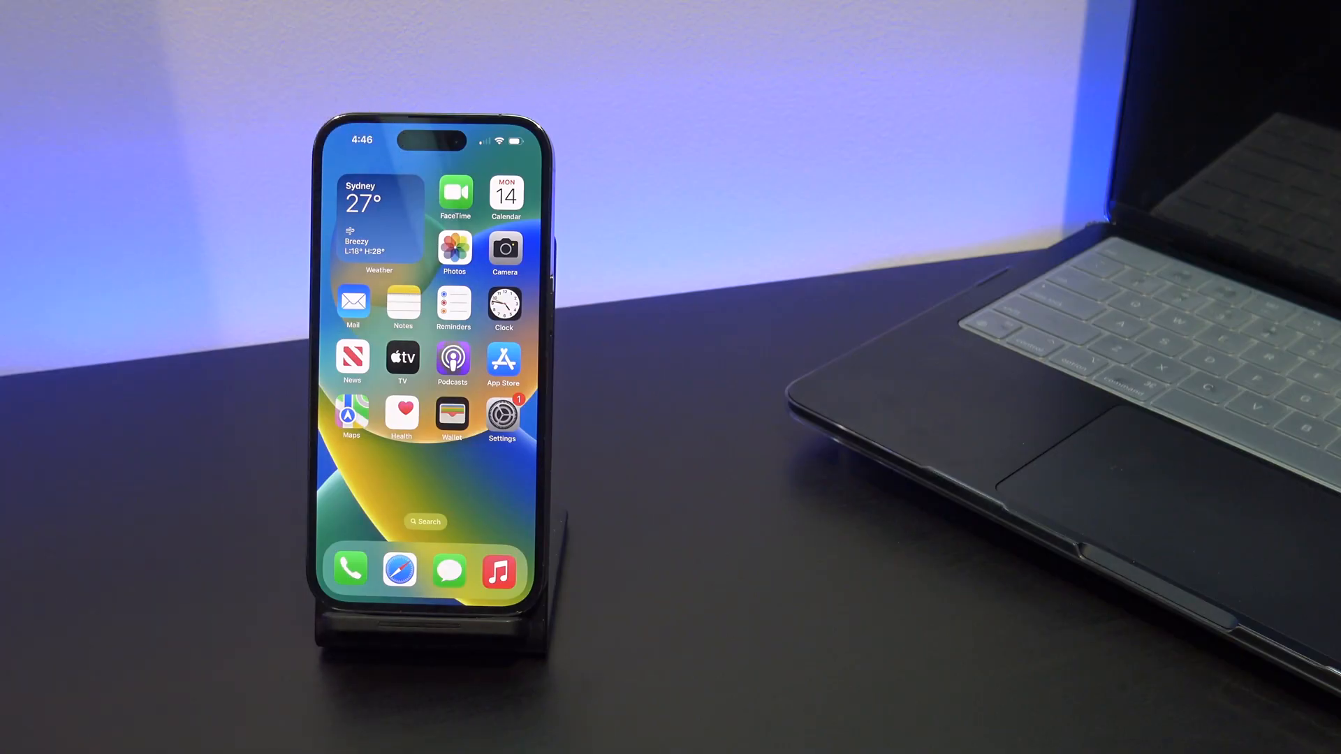
Start a screen recording from Control Center and return to the home screen.
left_click_drag(512, 141, 512, 342)
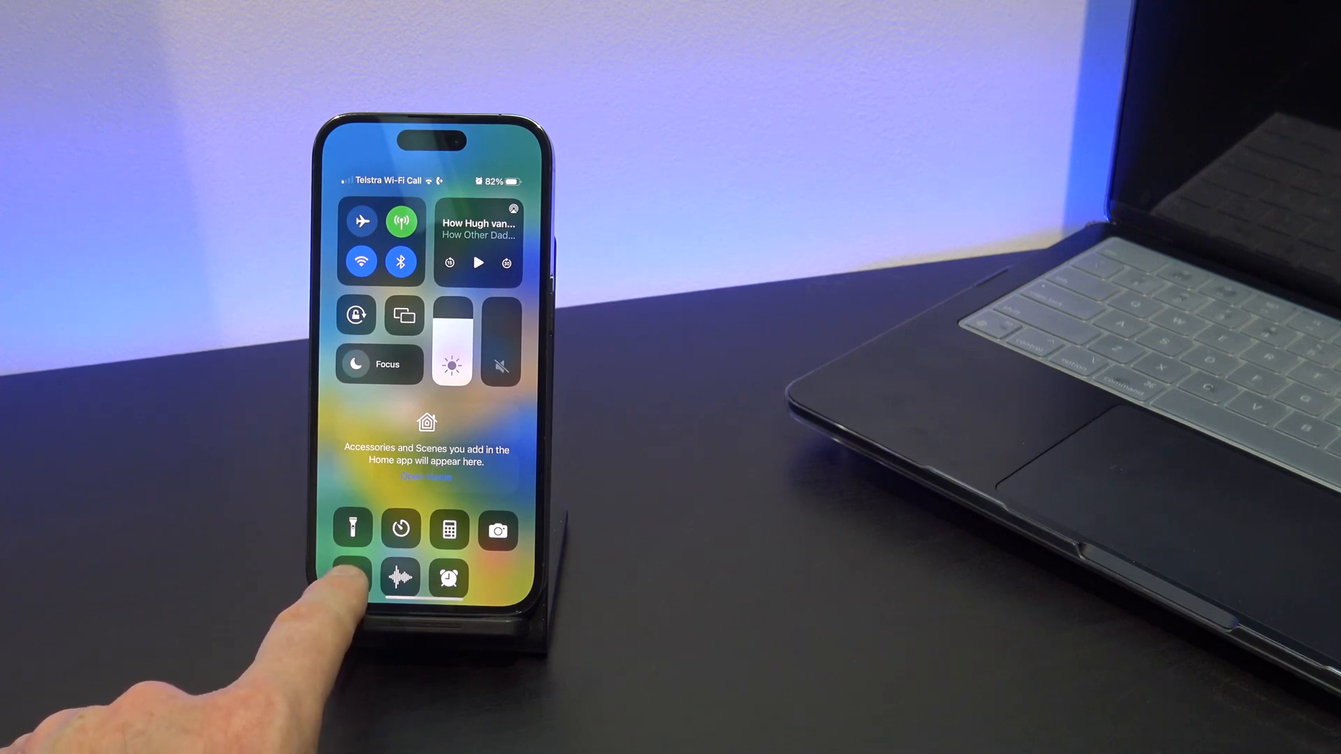
left_click(353, 578)
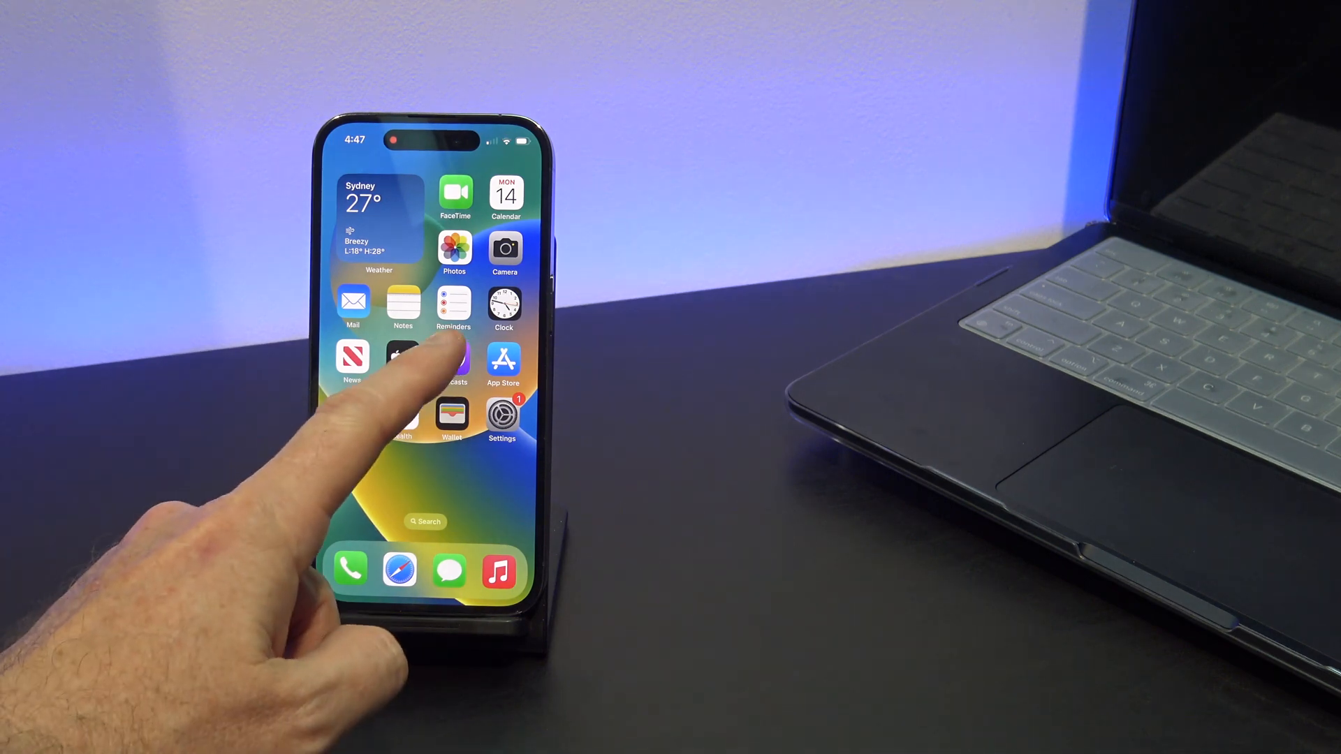
Resume the latest podcast episode in Podcasts and go back to the home screen.
left_click(453, 363)
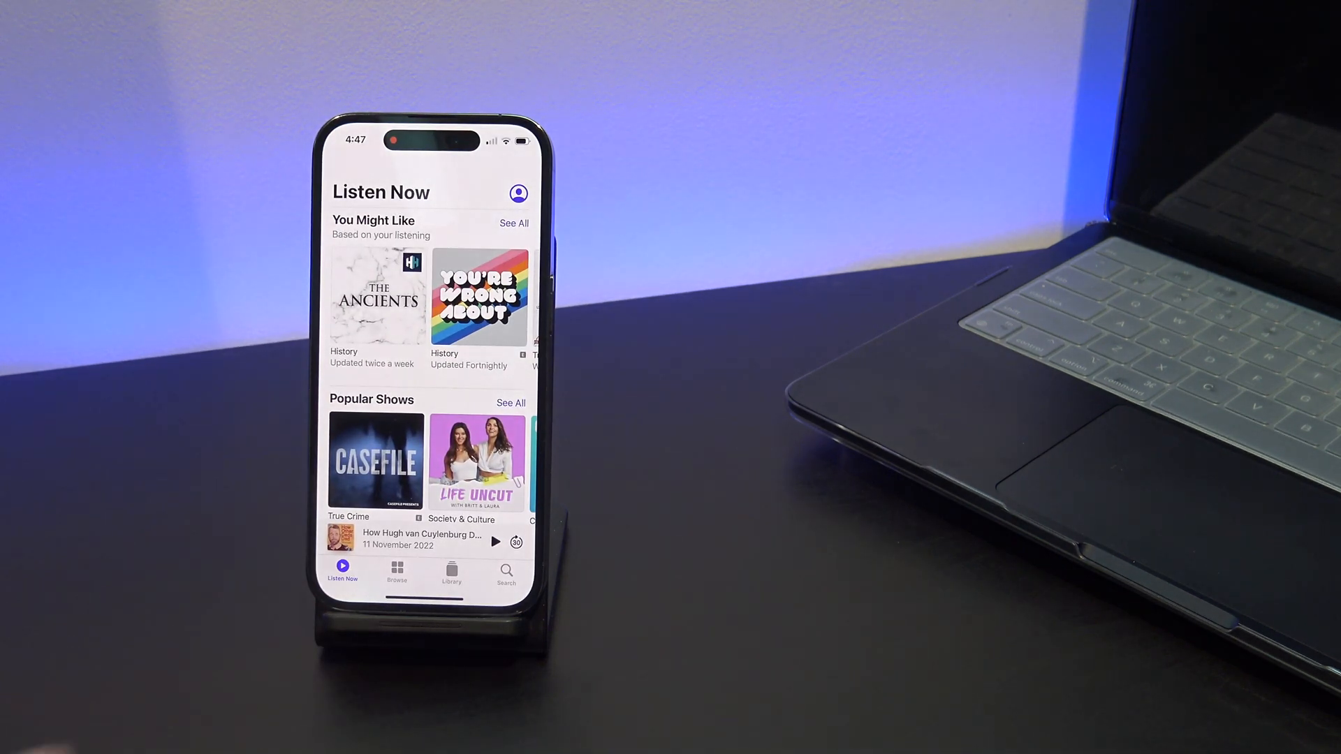
left_click(494, 542)
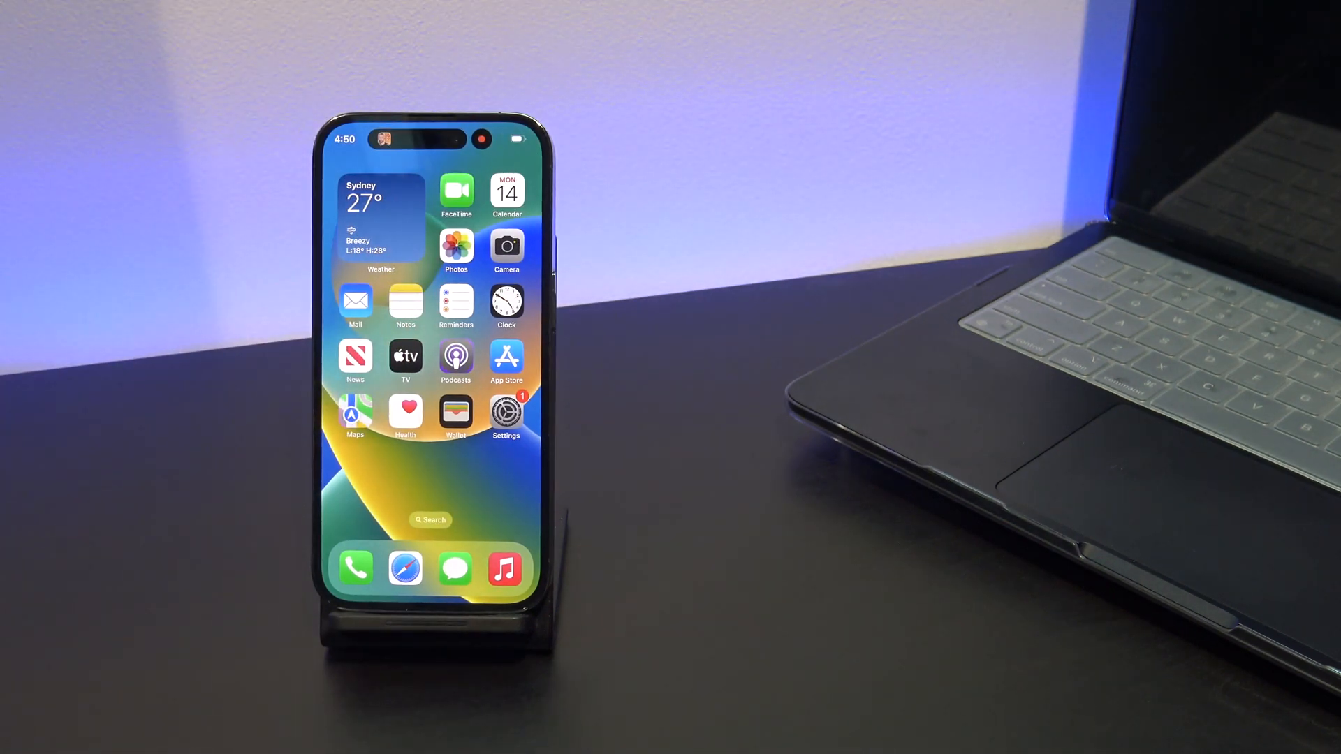
left_click(456, 356)
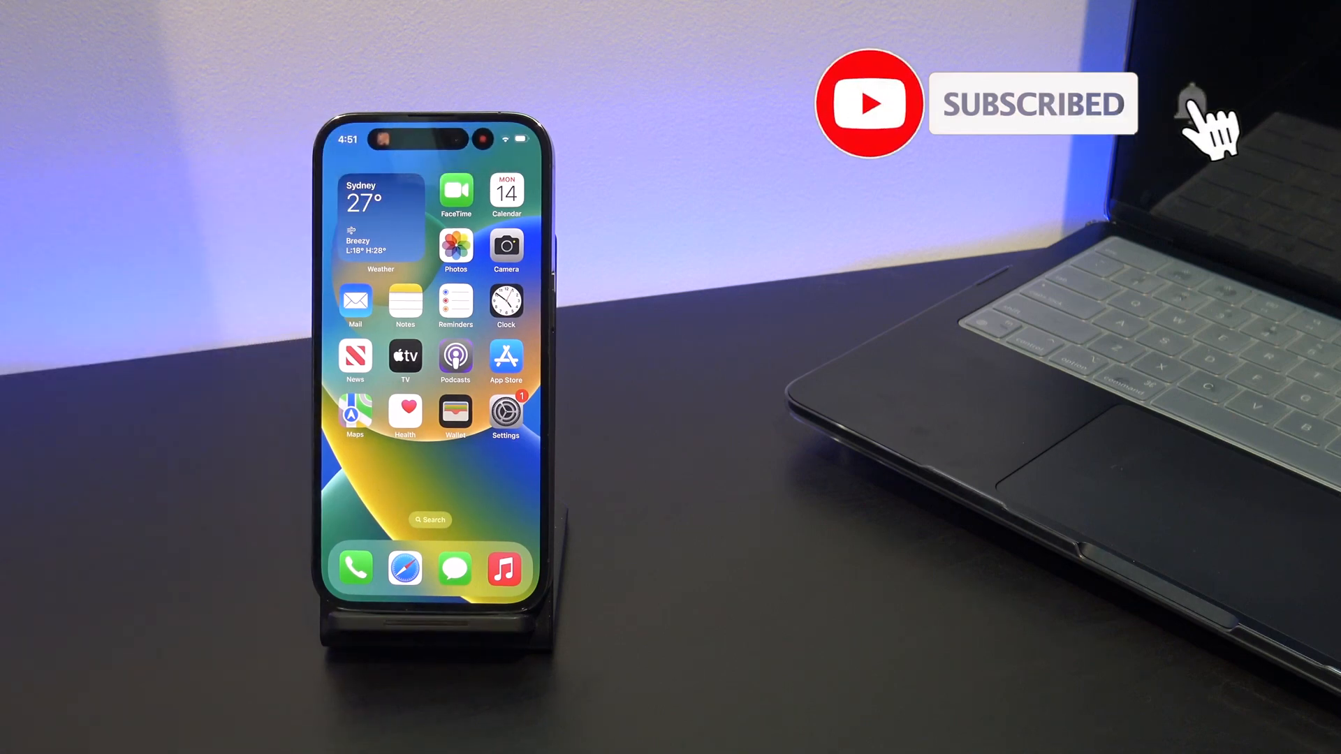
Stop the screen recording from the expanded Dynamic Island, saving it to Photos.
left_click(1192, 102)
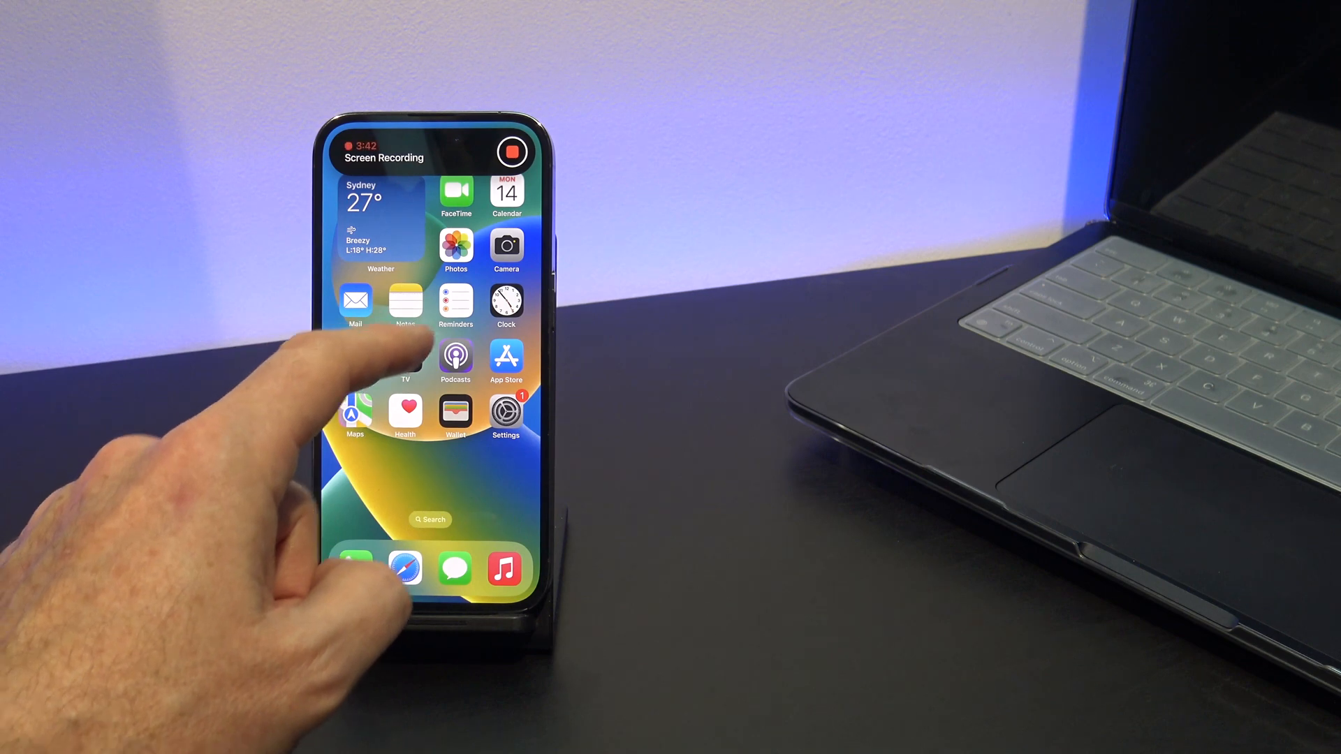
left_click(513, 151)
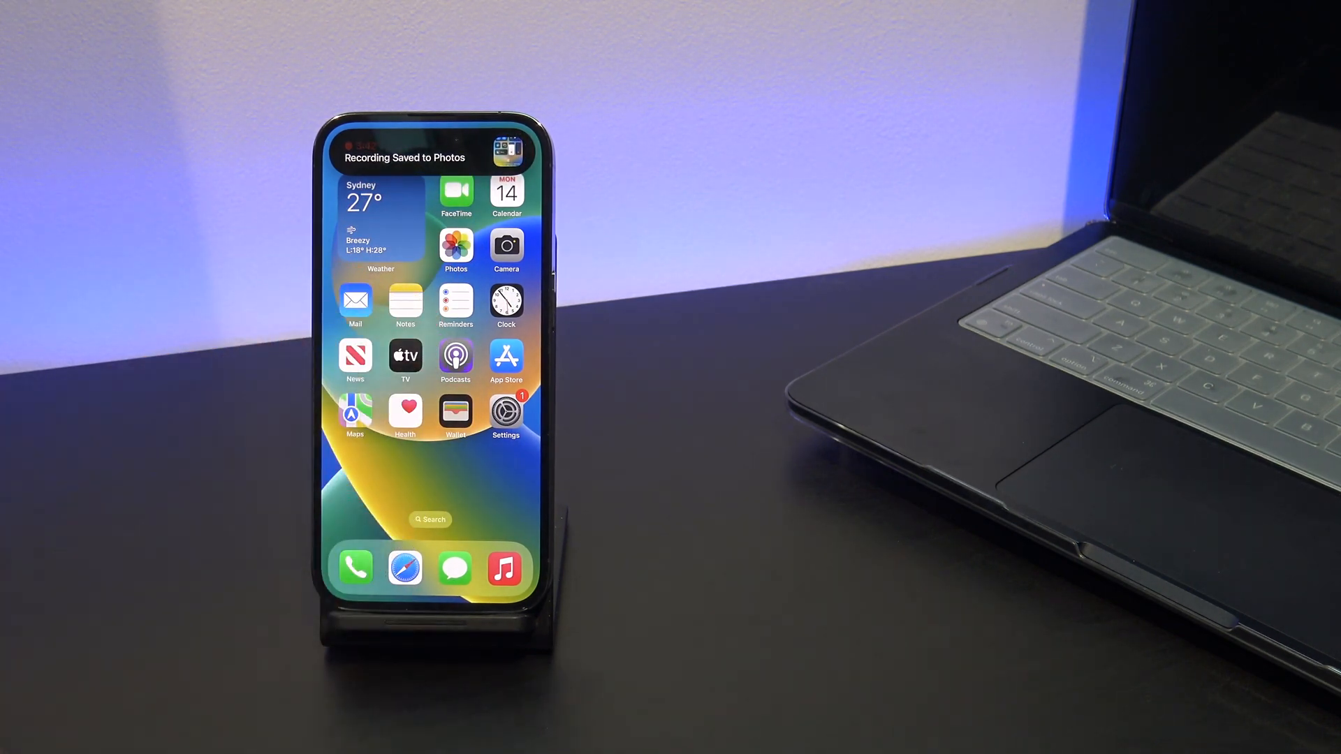